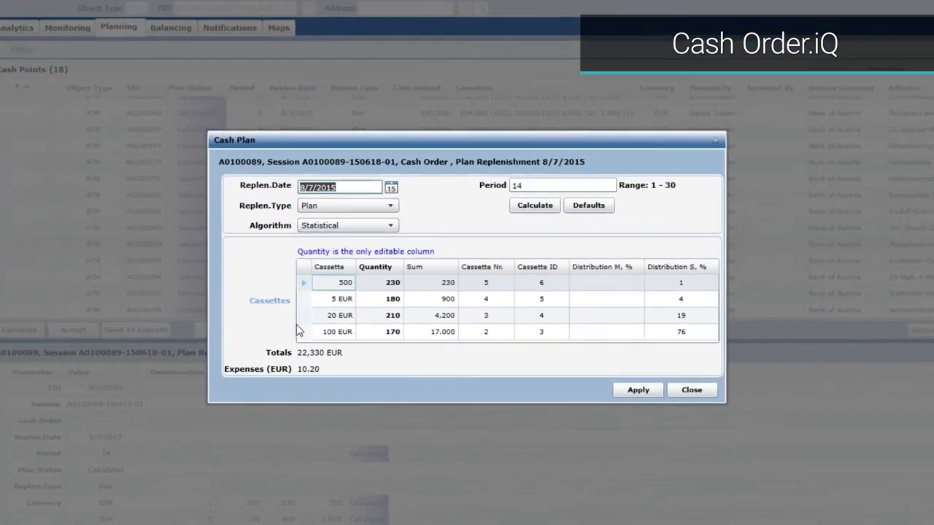
Step: Edit a cassette quantity in the A0100089 cash plan totalling 22,330 EUR
double_click(393, 298)
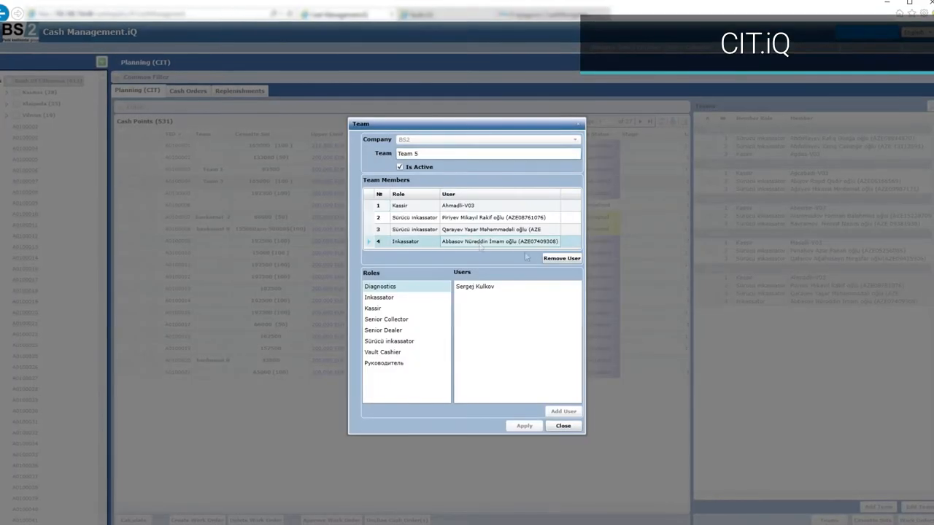
Step: Select a Team 5 member and load the cash orders awaiting replenishment
left_click(563, 426)
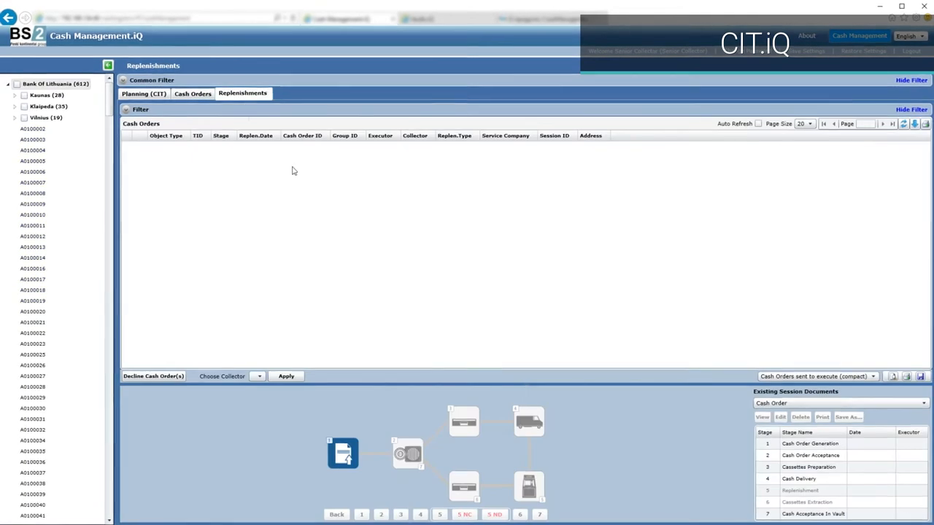
left_click(286, 376)
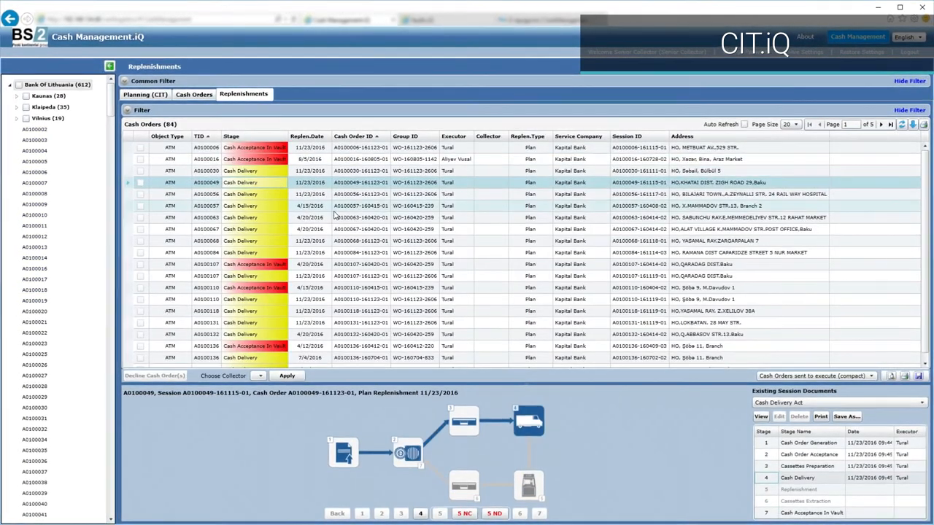
Step: View an administrator user's registration details under Administration Users
left_click(540, 20)
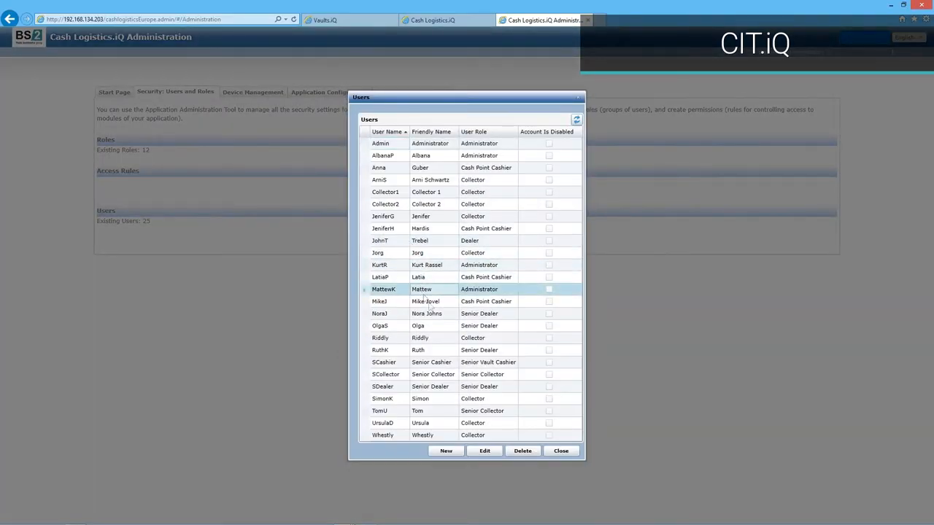
left_click(485, 450)
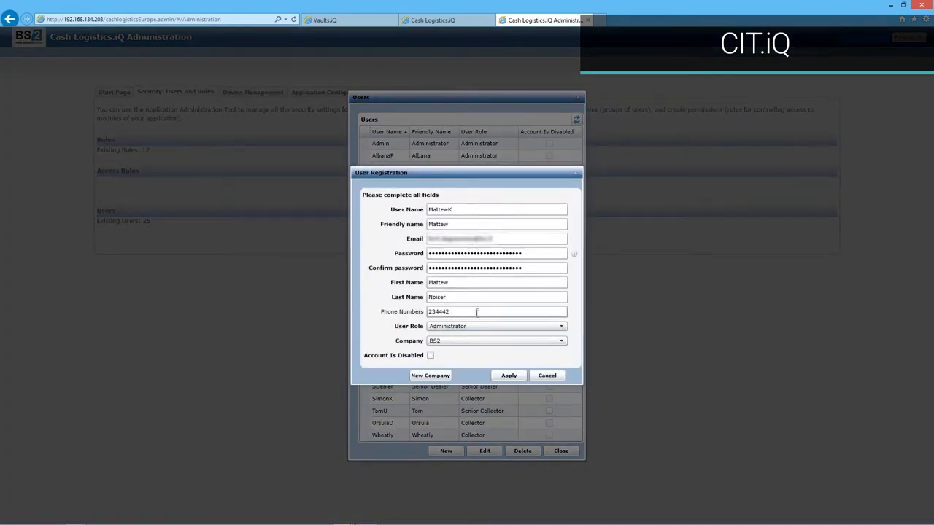
left_click(509, 375)
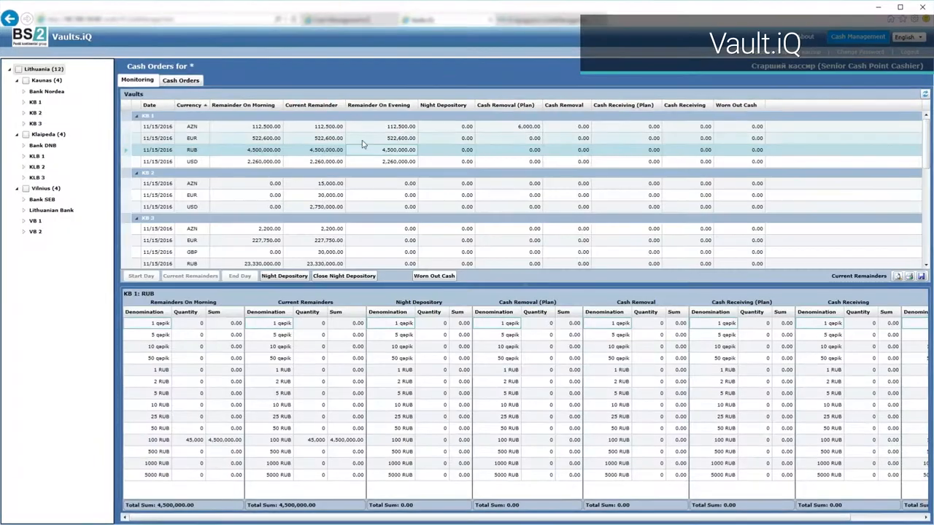
Step: Create a 25,000 EUR cash order from VB 1 to KB 1 for 500 × 50 EUR notes
left_click(180, 80)
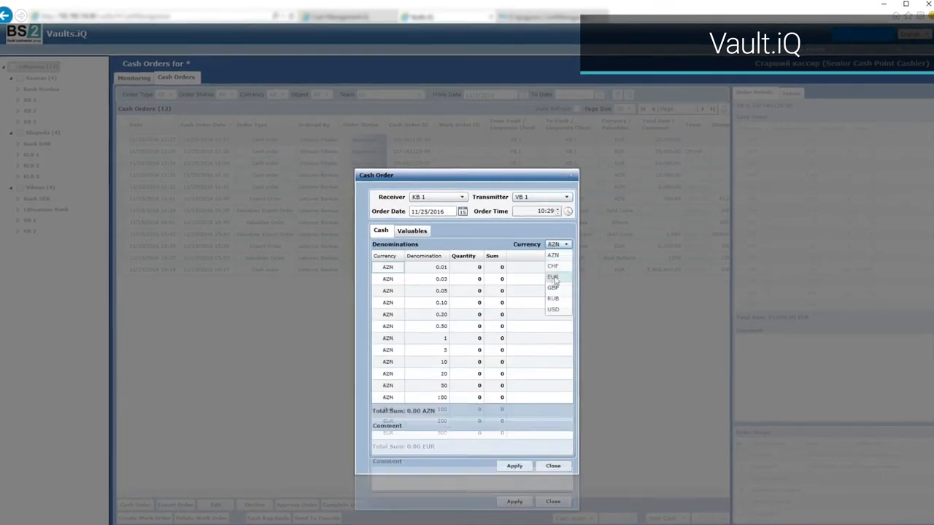
left_click(553, 278)
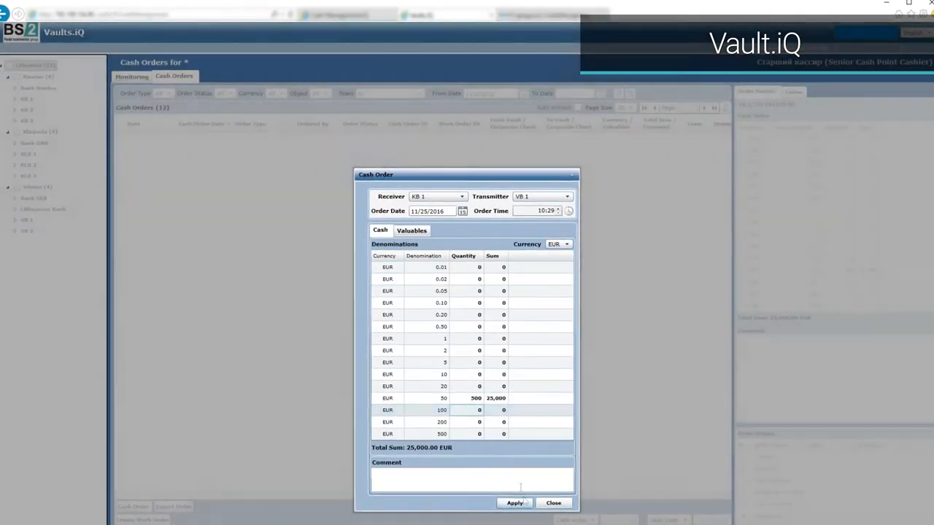
left_click(553, 503)
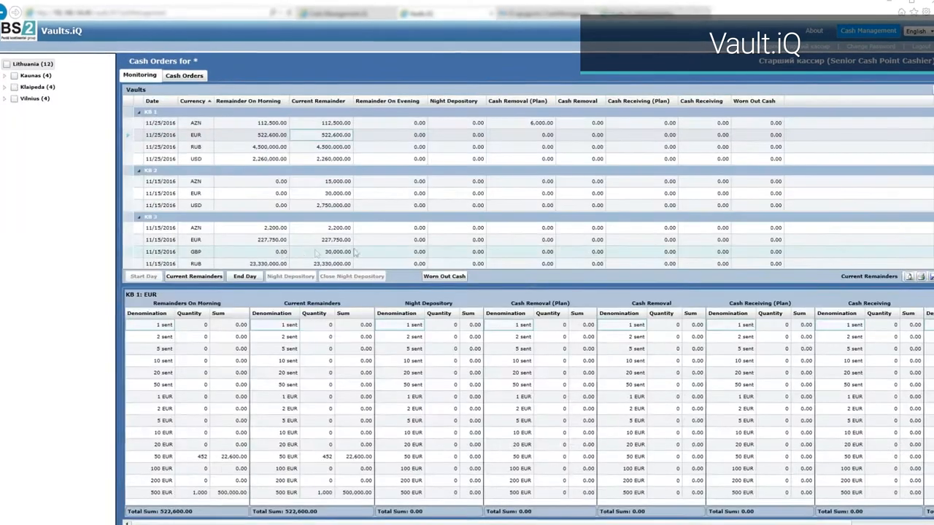